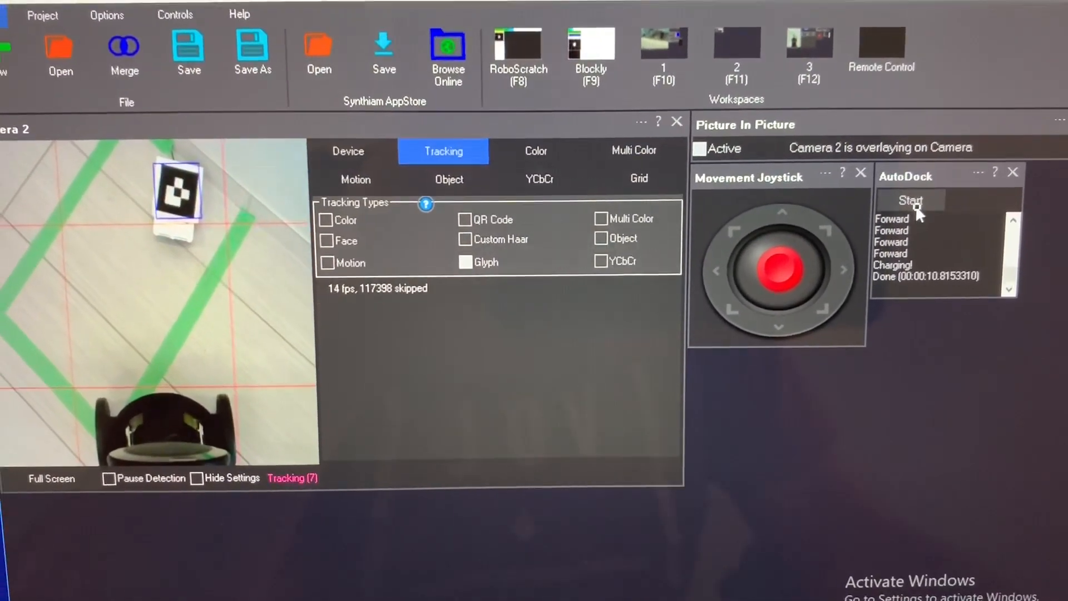
# - Start the AutoDock docking sequence and bring up the script's configuration for editing
pyautogui.click(908, 200)
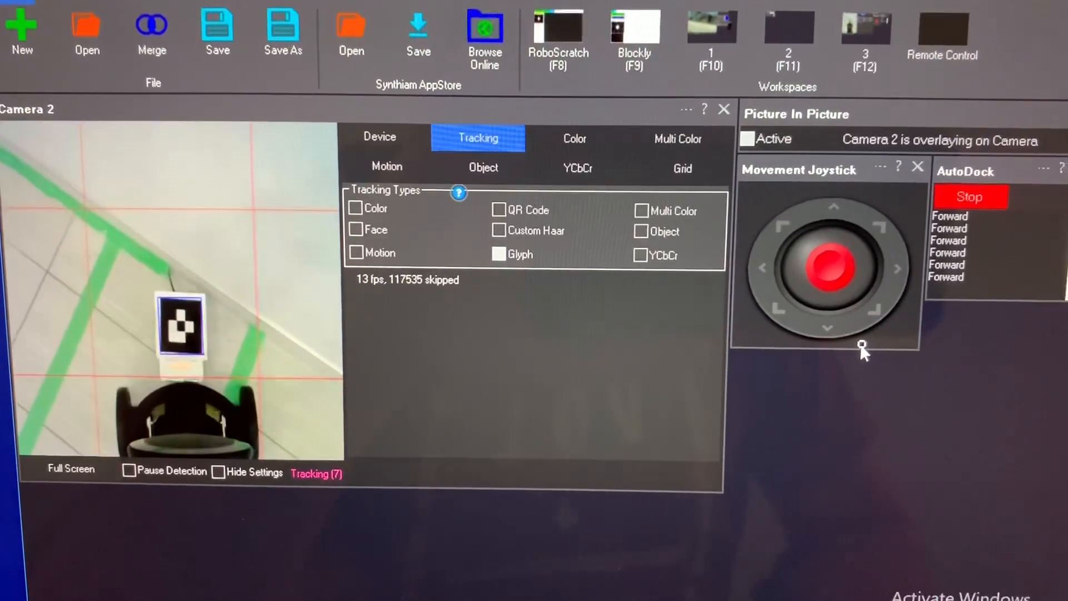
pyautogui.click(969, 197)
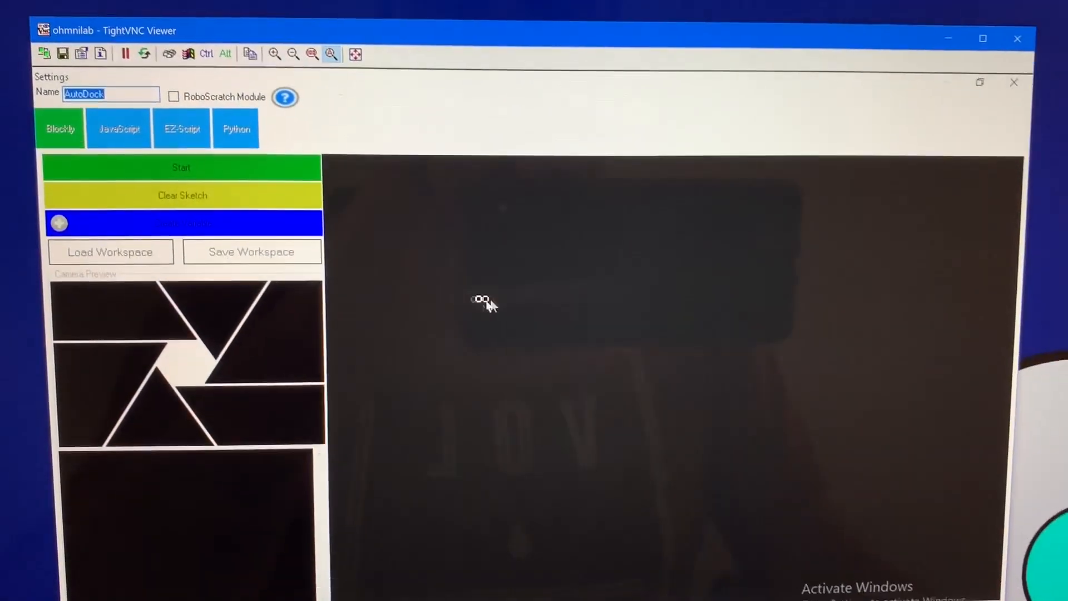
# - View the AutoDock JavaScript glyph-tracking code with the Global Variables list beside it
pyautogui.click(126, 144)
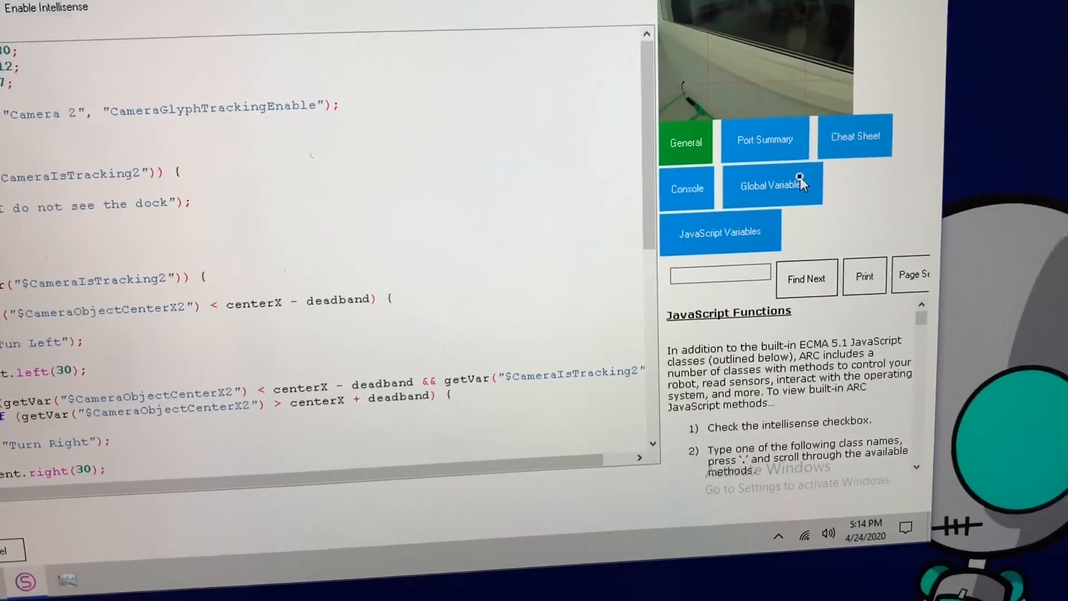
pyautogui.click(772, 184)
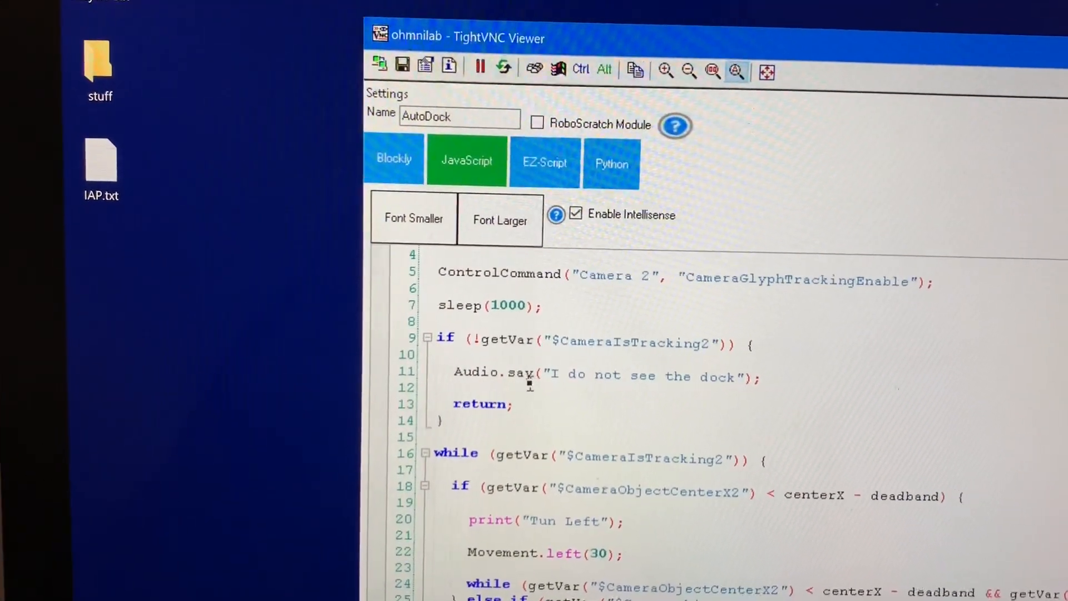
pyautogui.scroll(-3)
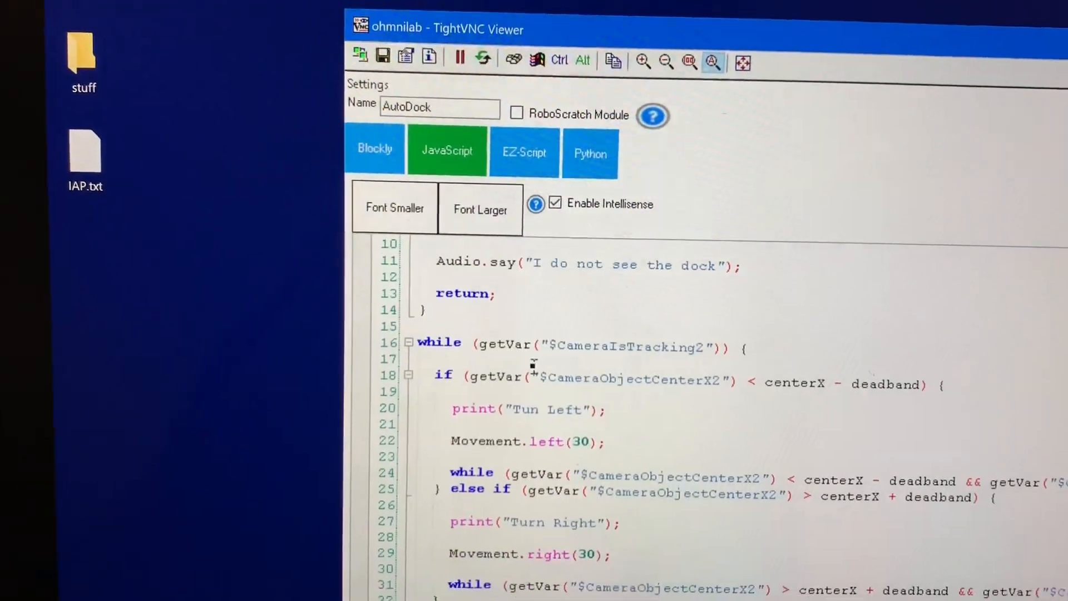
pyautogui.scroll(-3)
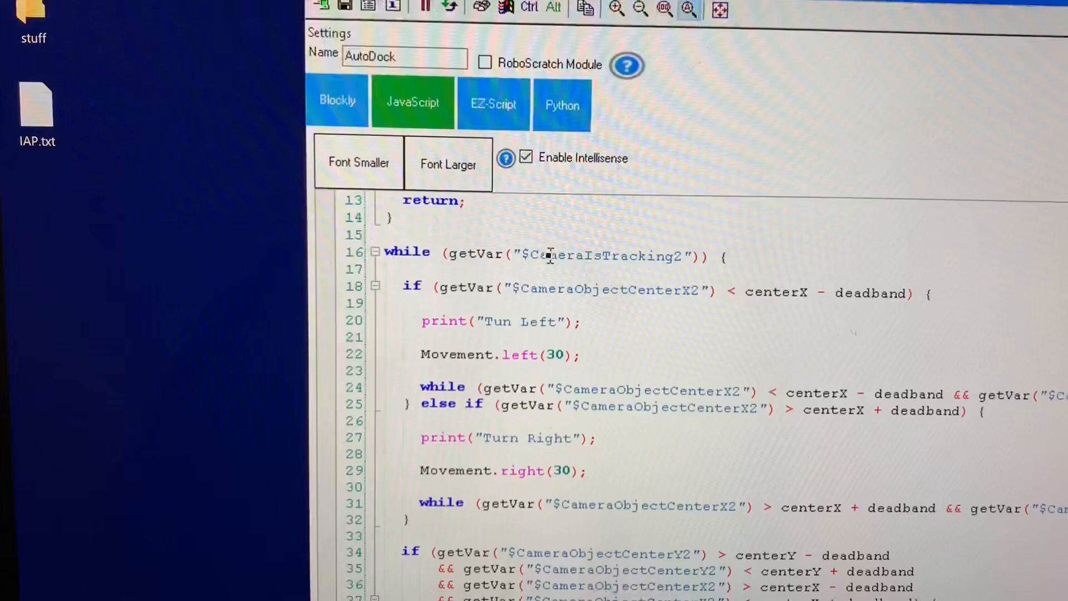
pyautogui.doubleClick(606, 256)
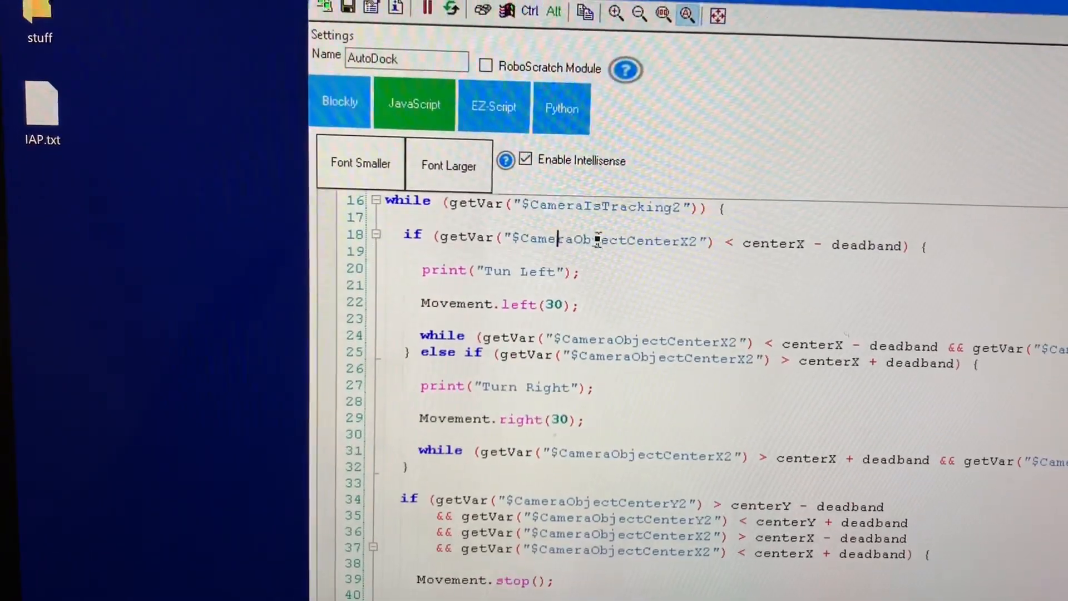
pyautogui.doubleClick(579, 251)
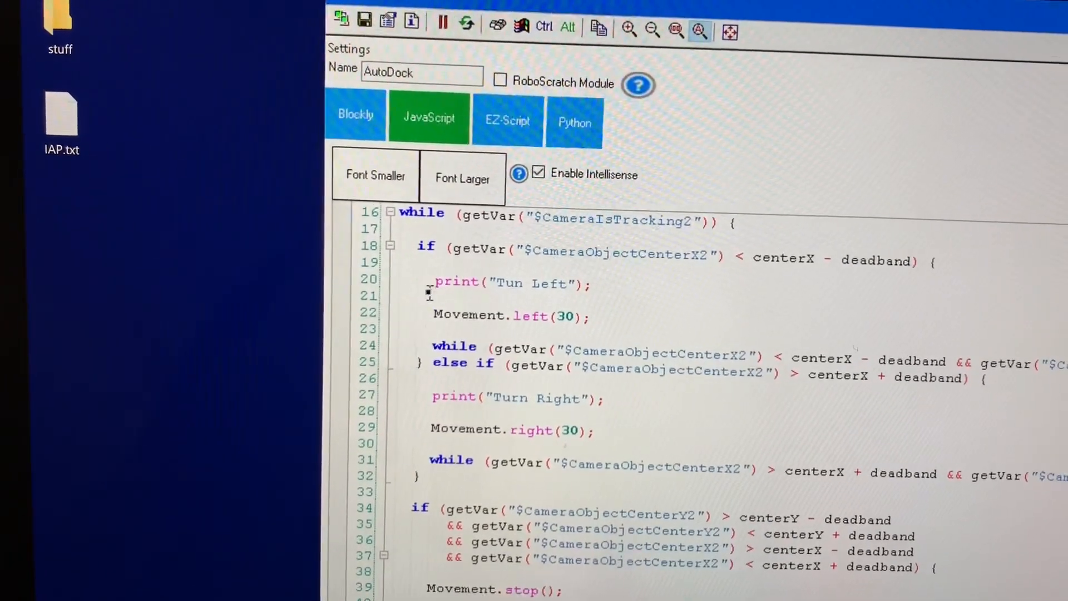
pyautogui.doubleClick(466, 430)
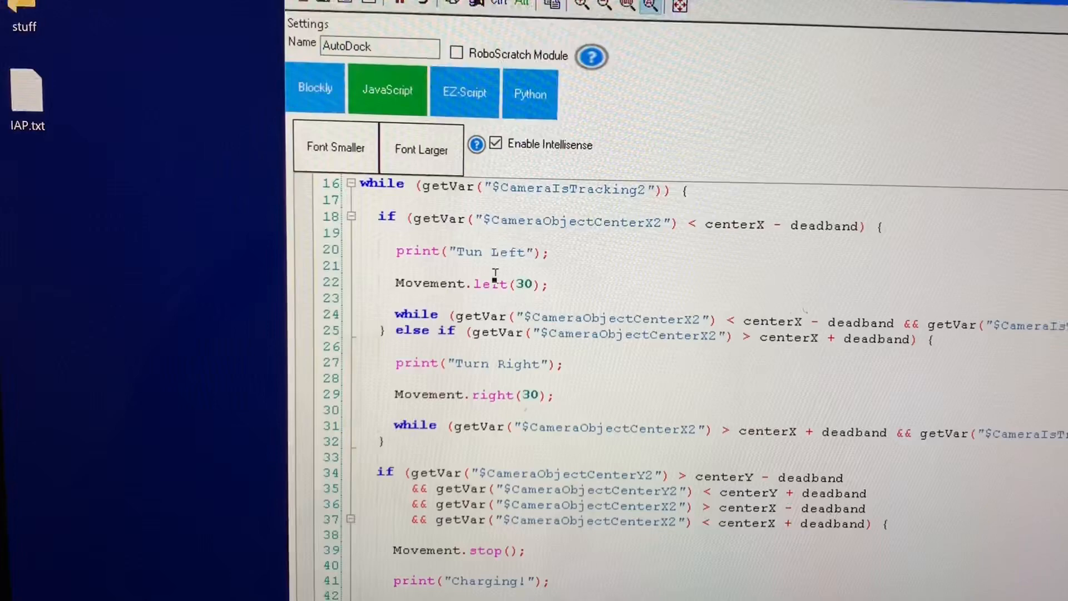
pyautogui.doubleClick(600, 317)
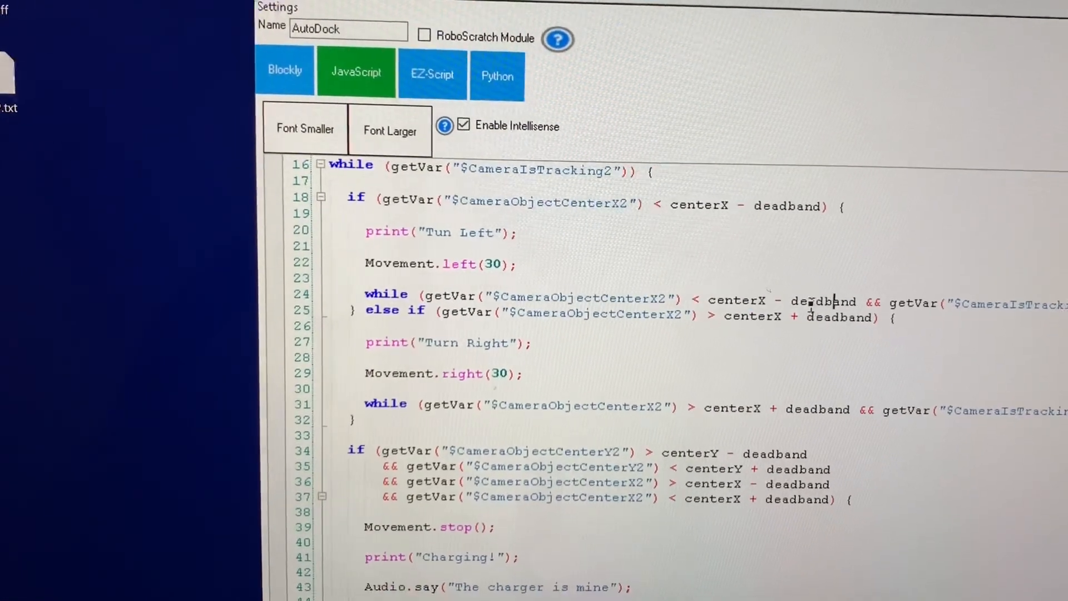
pyautogui.scroll(-3)
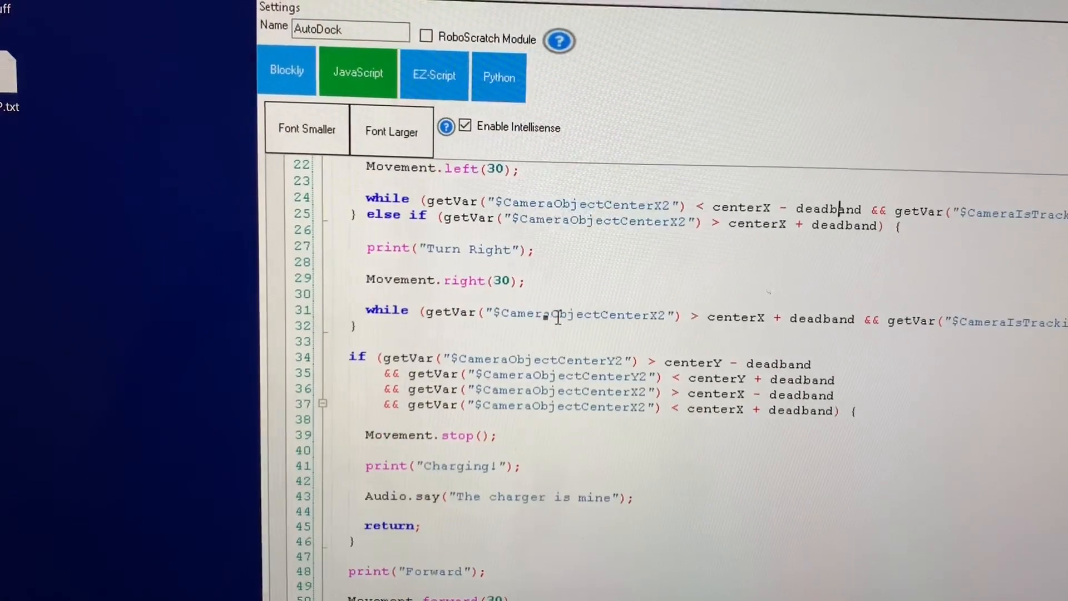
pyautogui.scroll(-3)
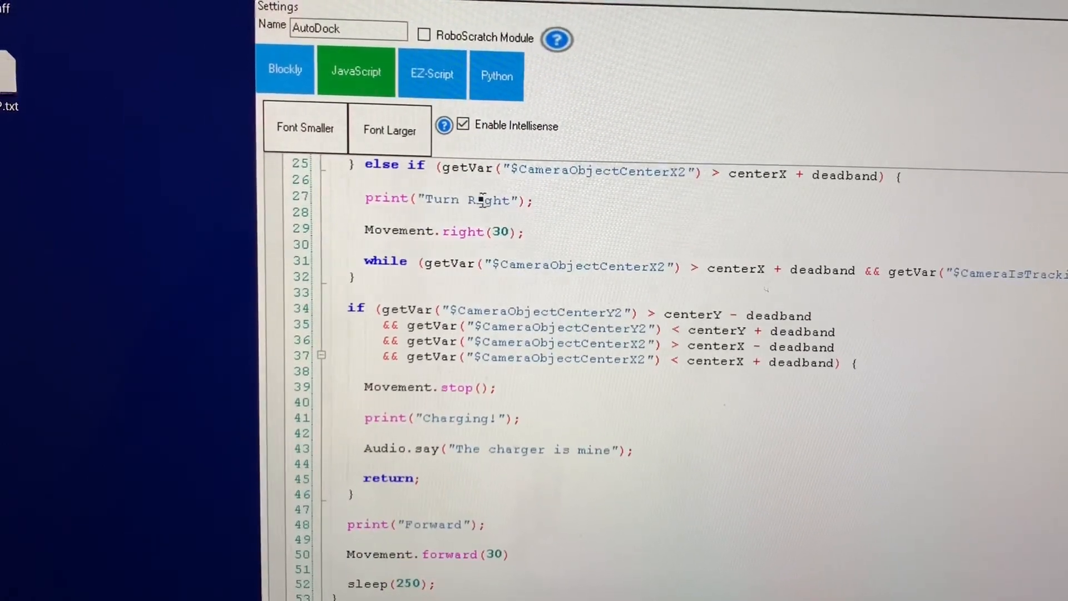
pyautogui.scroll(-3)
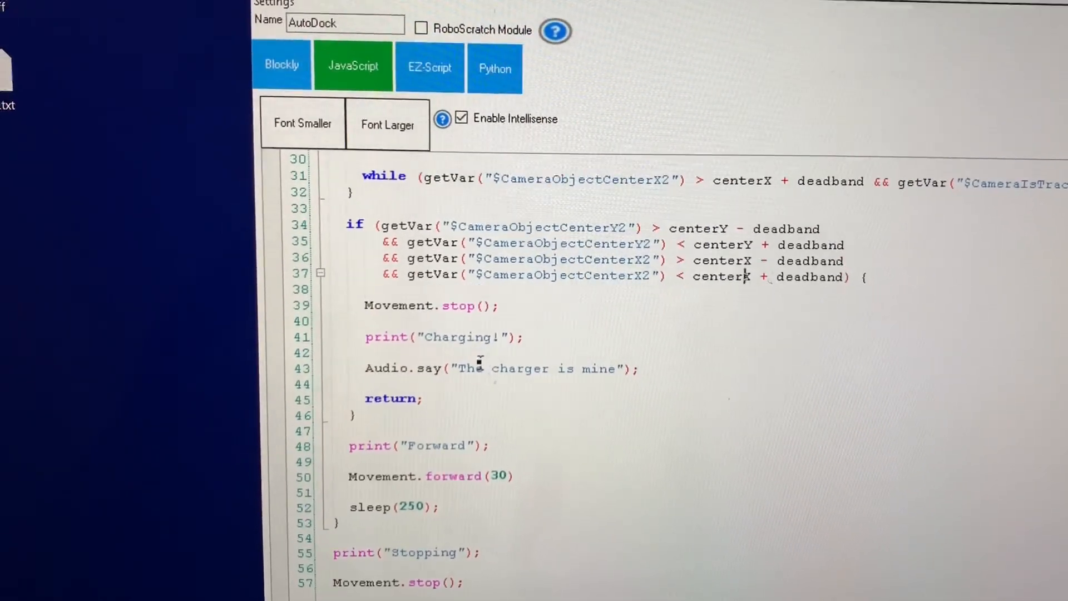
pyautogui.scroll(-3)
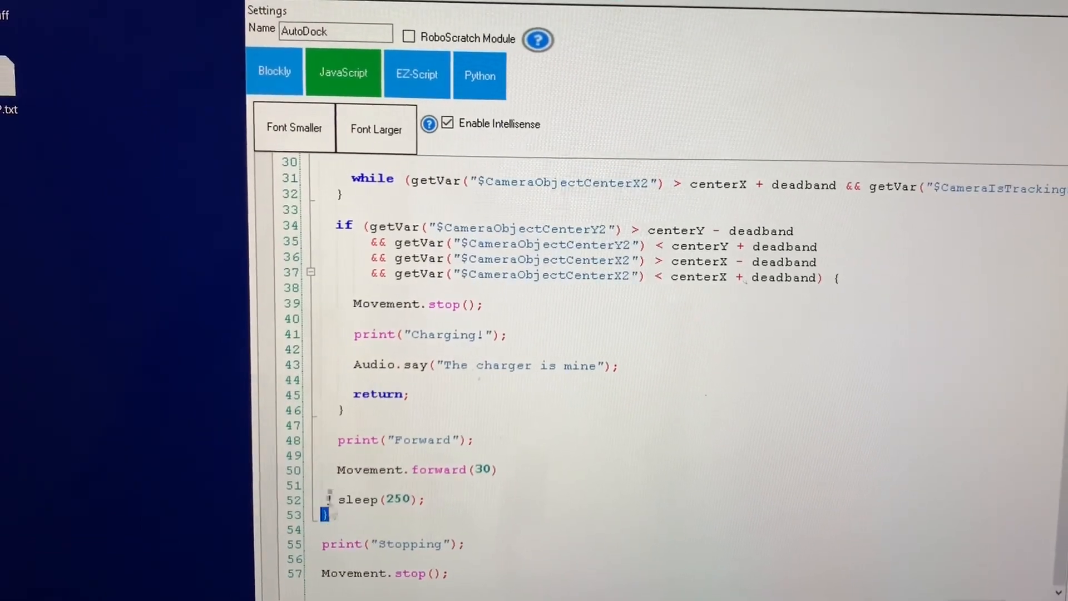
pyautogui.scroll(3)
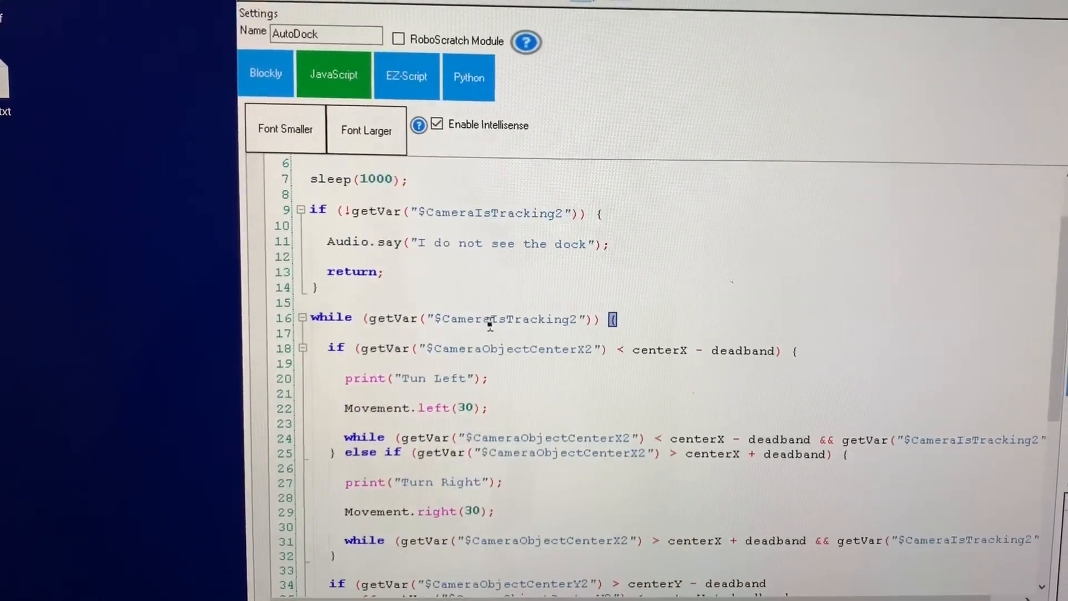
pyautogui.scroll(-3)
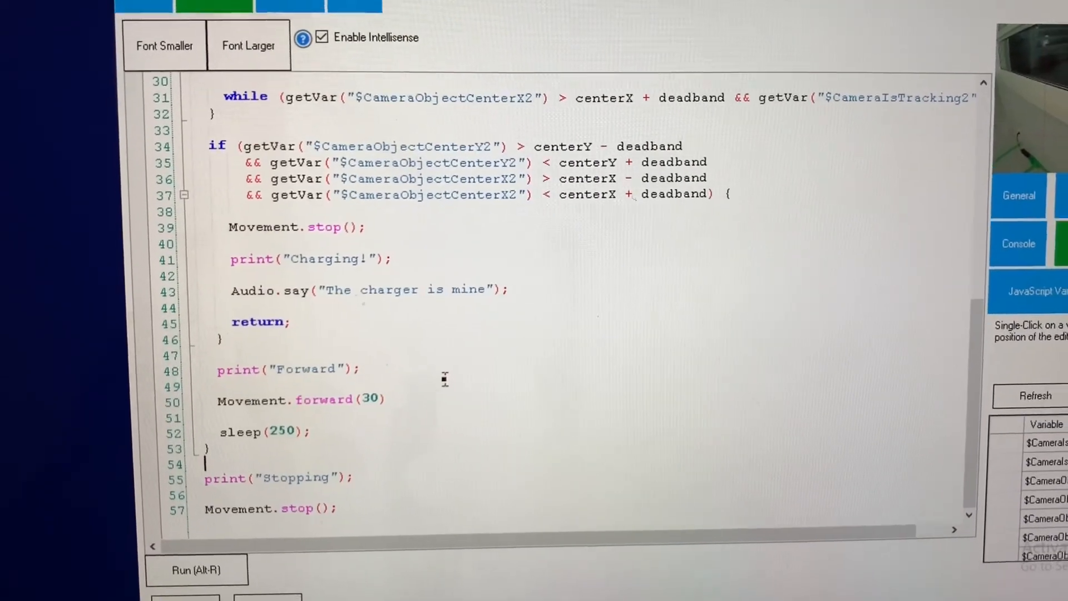
pyautogui.scroll(3)
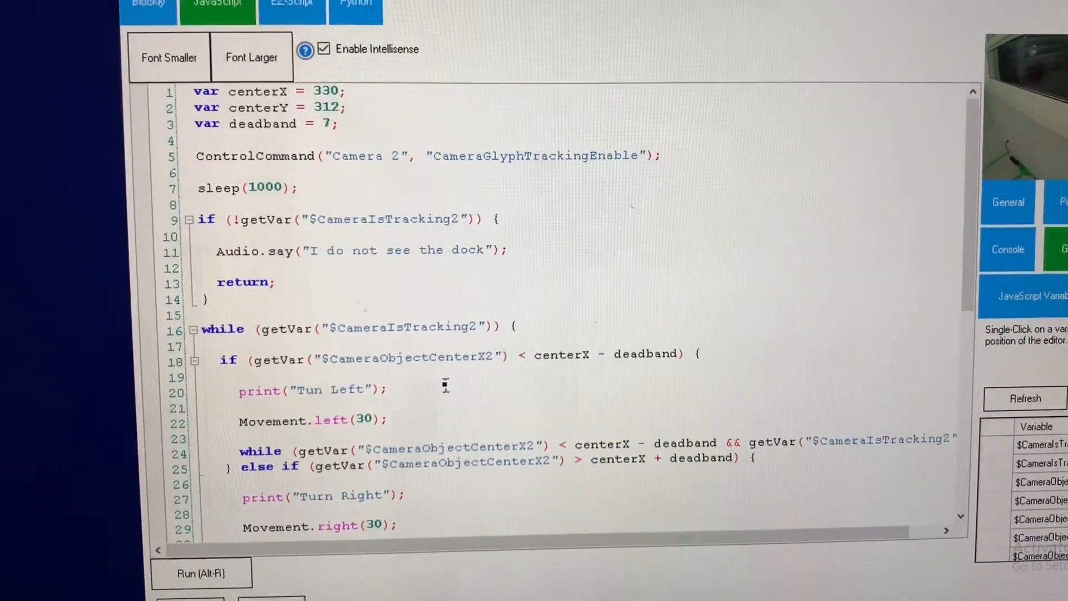